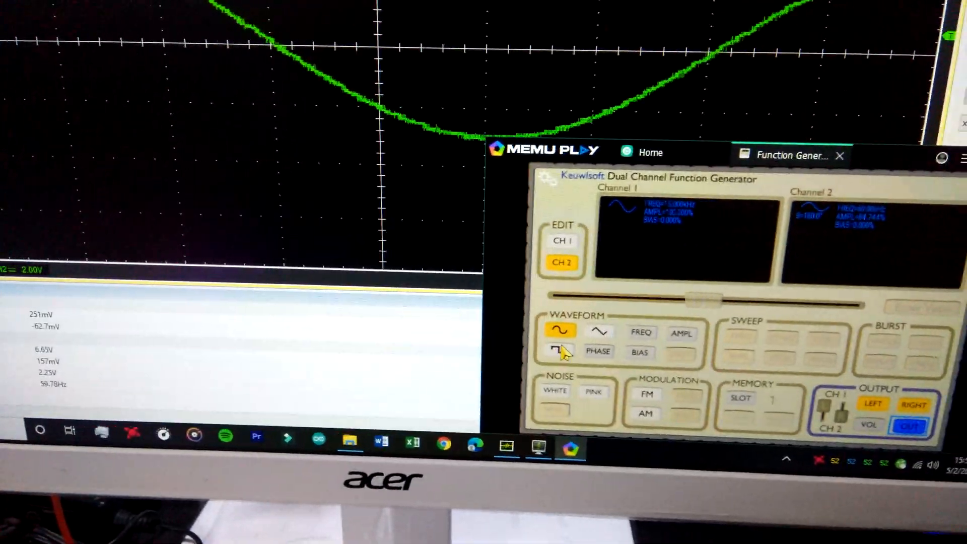
Step: Change the generator's channel 1 waveform from sine to square wave
click(560, 350)
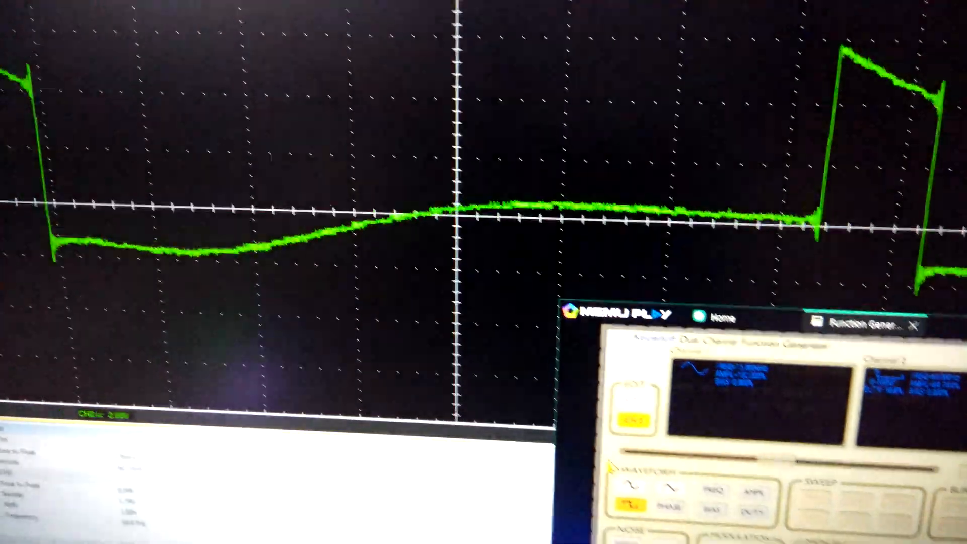